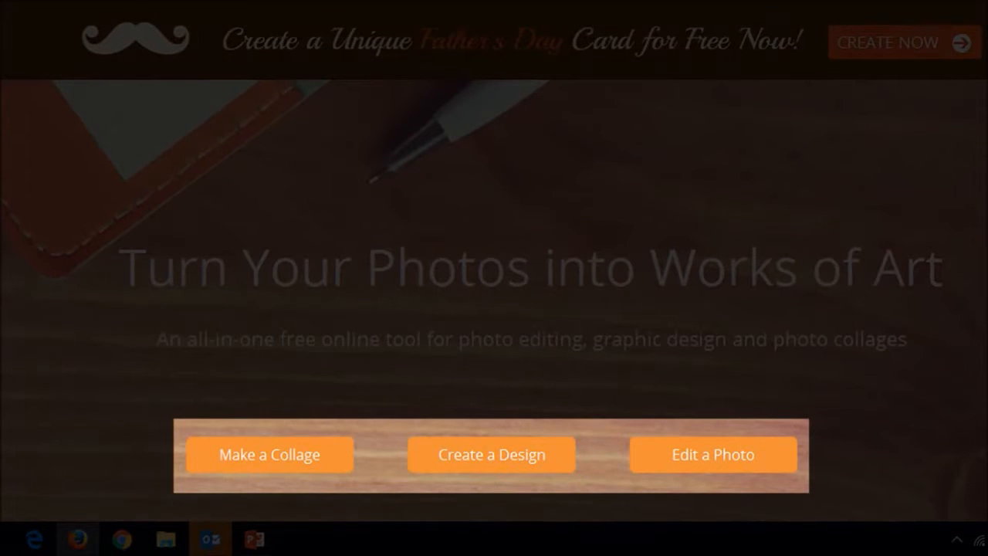
# Start a collage and pick the premium folded-photo beach template, triggering the registration notice
pyautogui.click(270, 454)
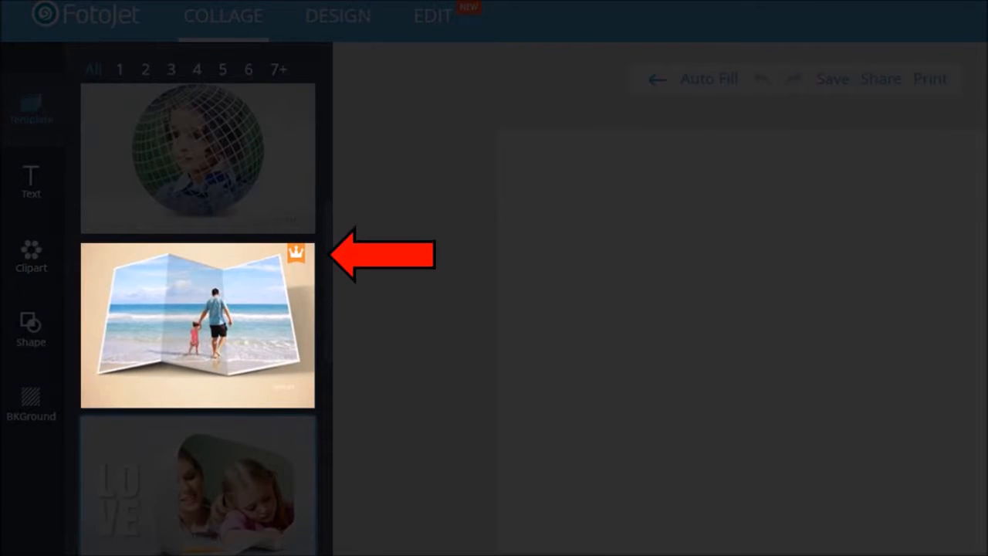
pyautogui.click(197, 326)
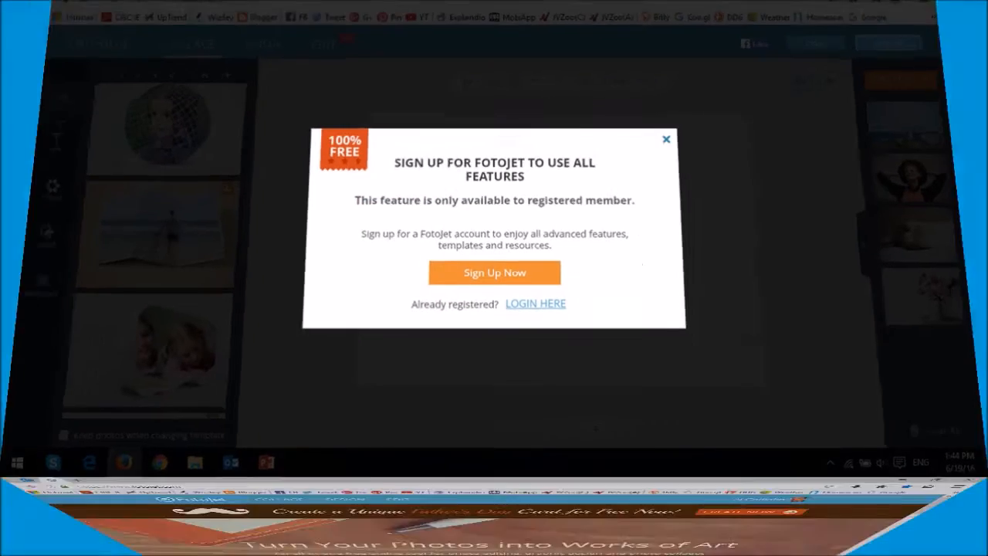
# Return to the home page, start a collage and choose the 3D creative collage
pyautogui.click(666, 139)
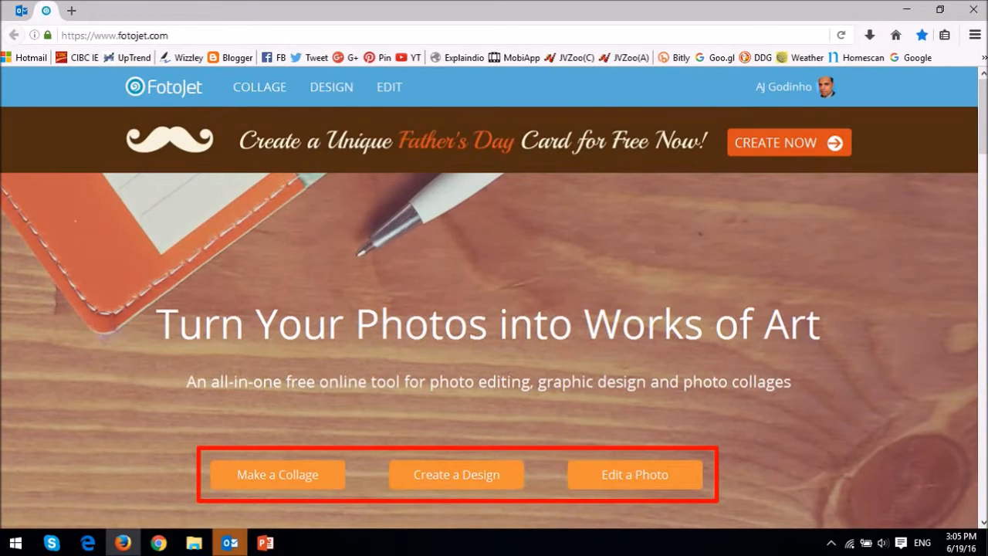
pyautogui.click(276, 474)
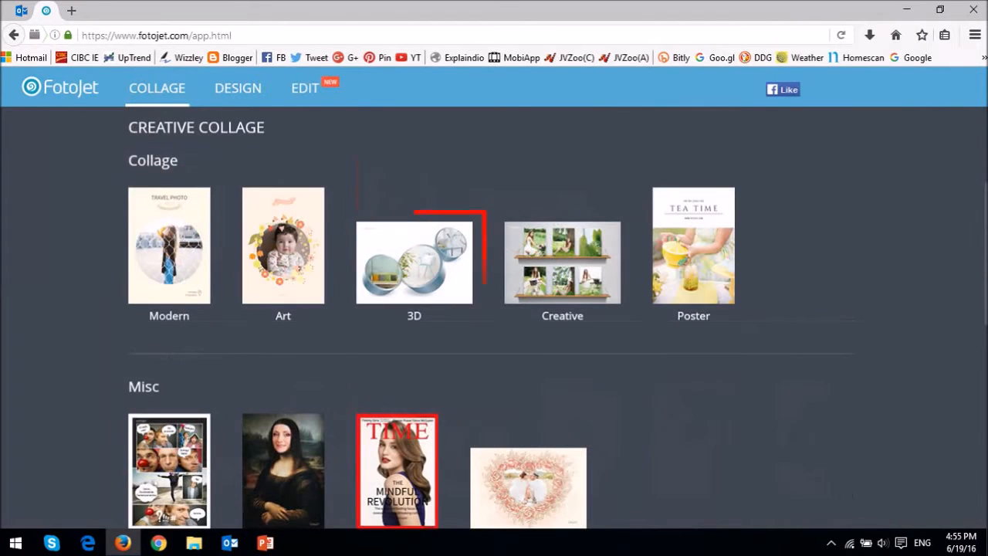
pyautogui.click(414, 262)
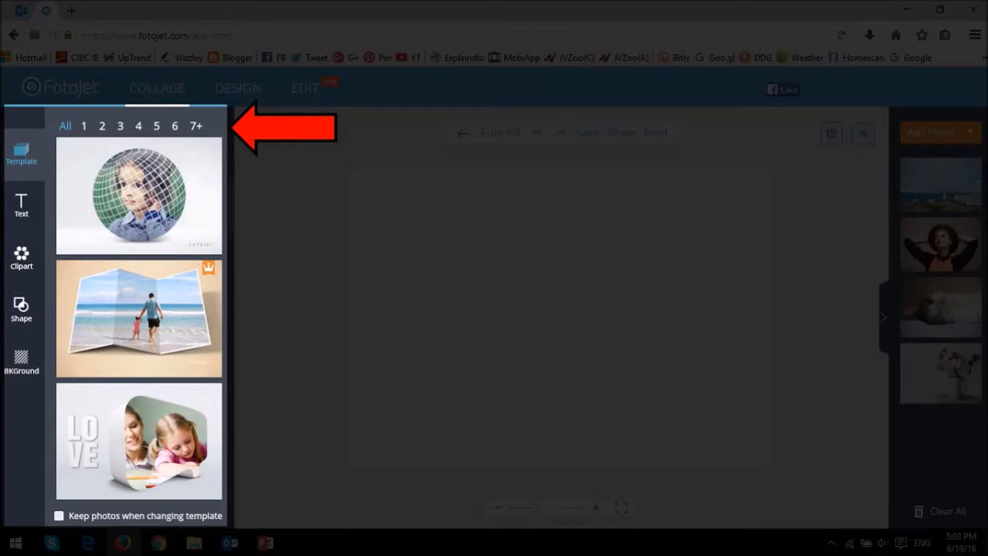
# Apply the netted sphere template and upload the AG-SC04 face photo from the computer
pyautogui.click(138, 195)
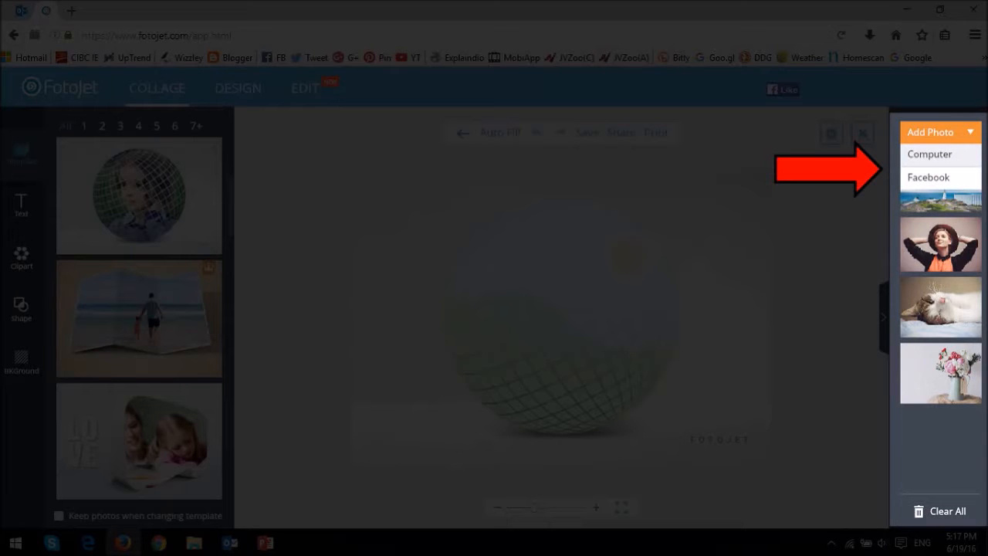
pyautogui.click(930, 154)
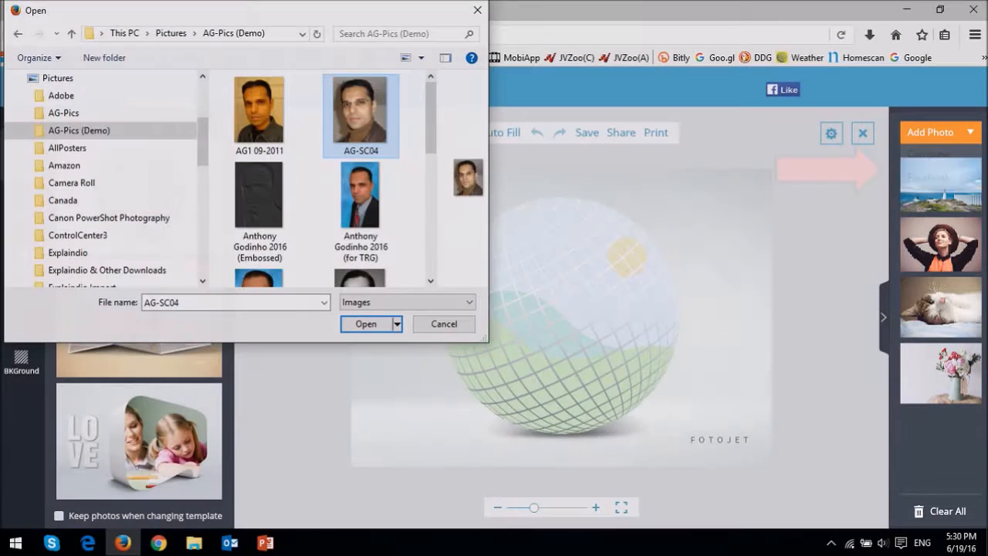
pyautogui.click(360, 113)
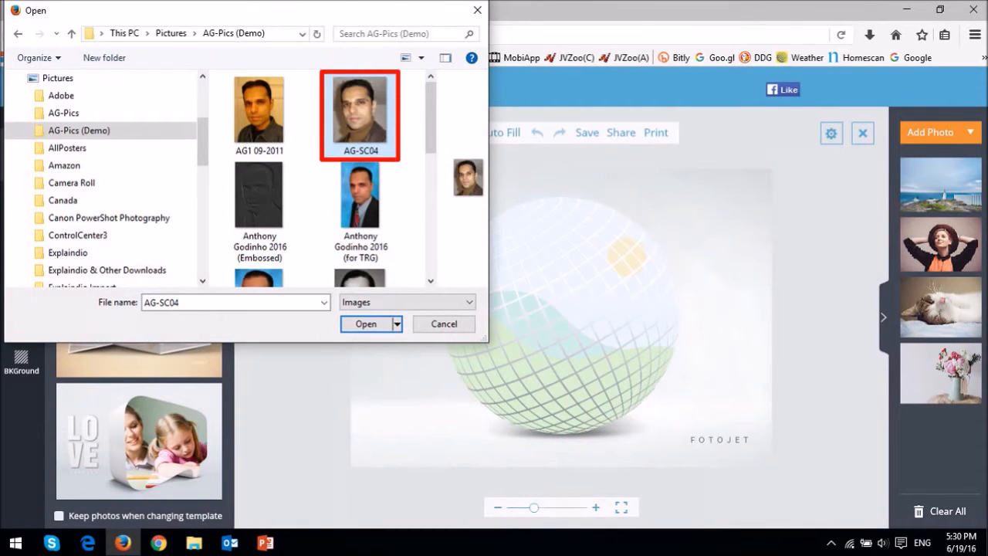
pyautogui.click(366, 324)
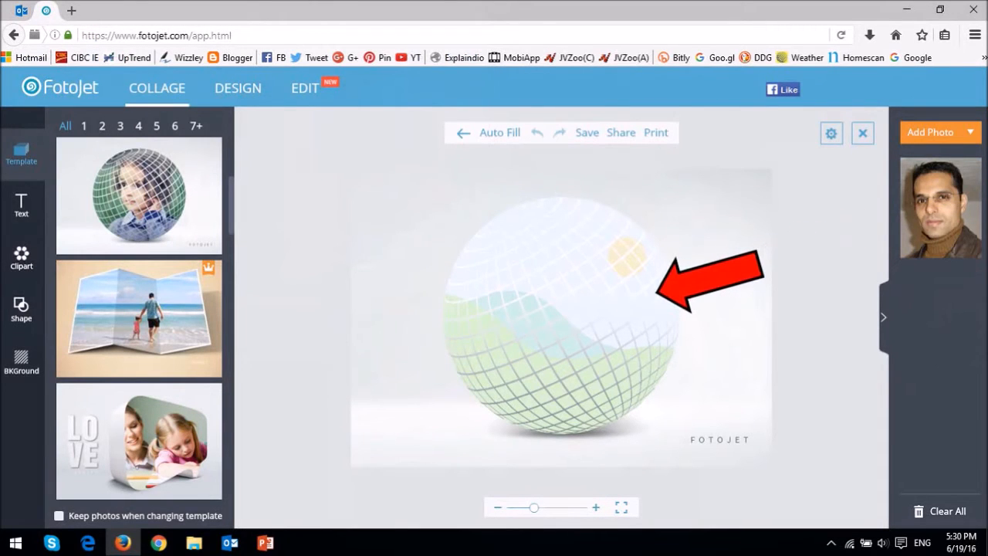
# Drag the face photo onto the sphere and bring up its editing options
pyautogui.moveTo(941, 207); pyautogui.dragTo(697, 288)
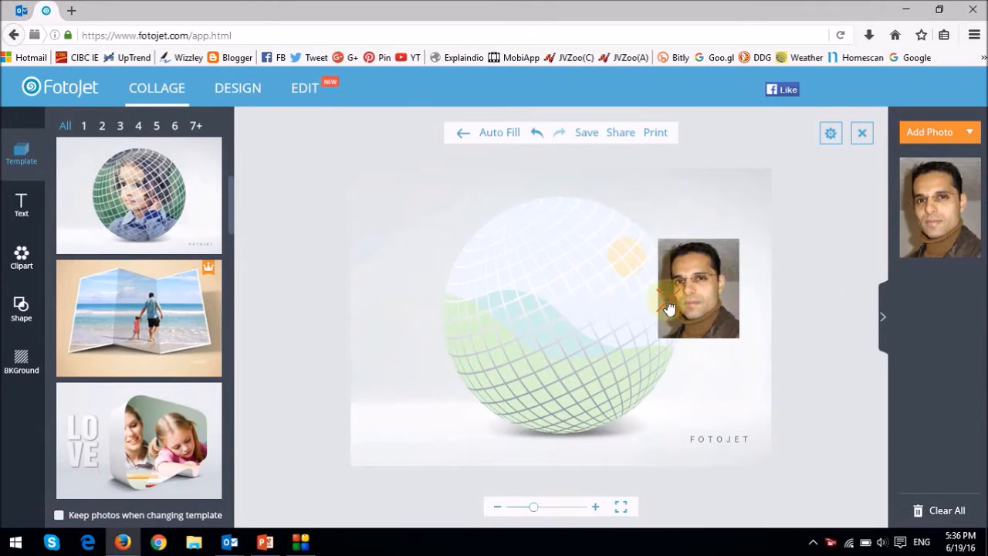
pyautogui.click(668, 301)
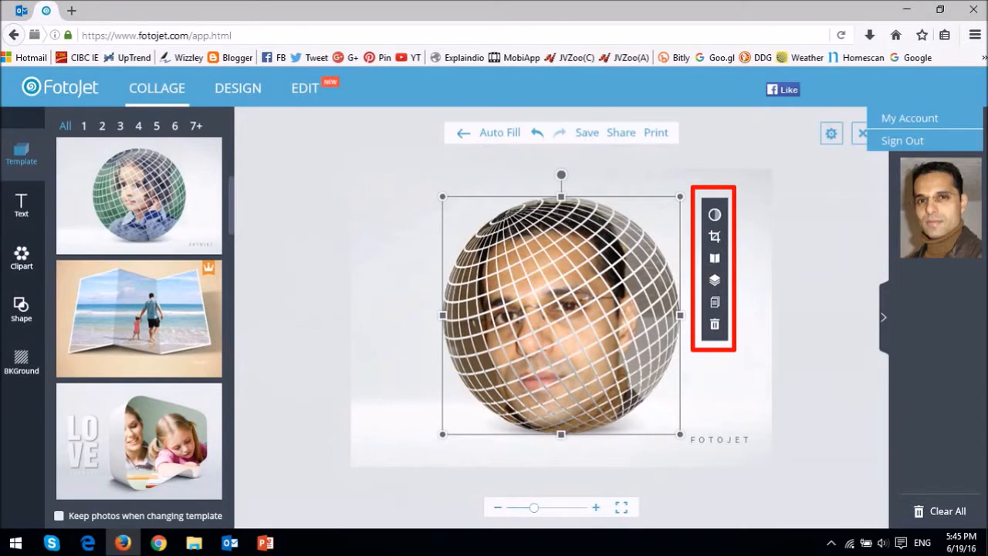
pyautogui.click(715, 258)
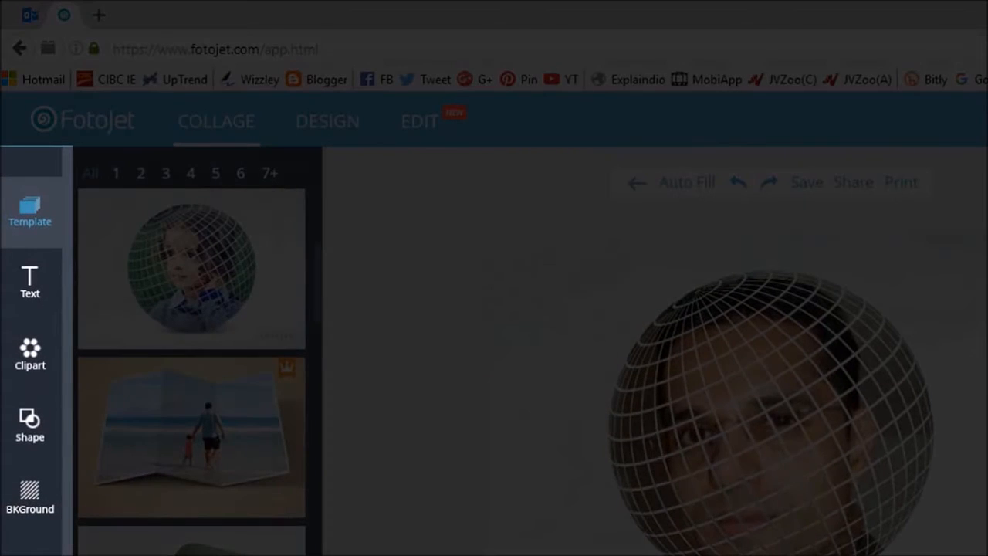
# Browse the text styles and clipart, then return to the collage start page
pyautogui.click(29, 281)
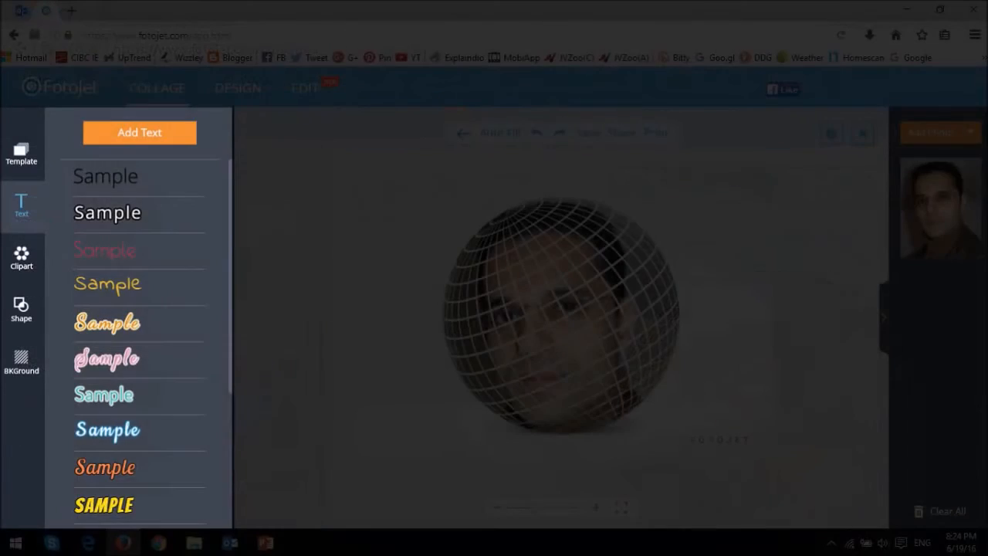
pyautogui.click(21, 259)
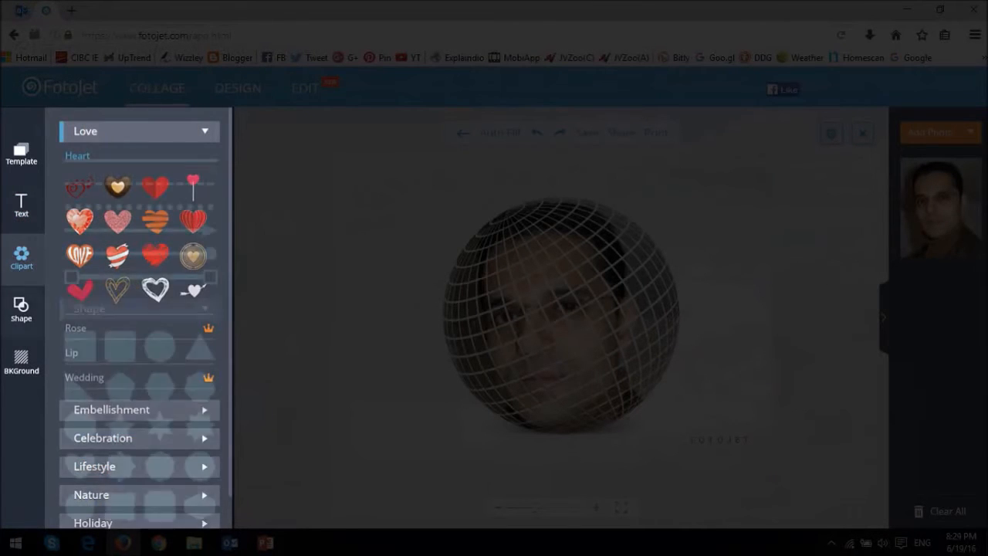
pyautogui.click(21, 360)
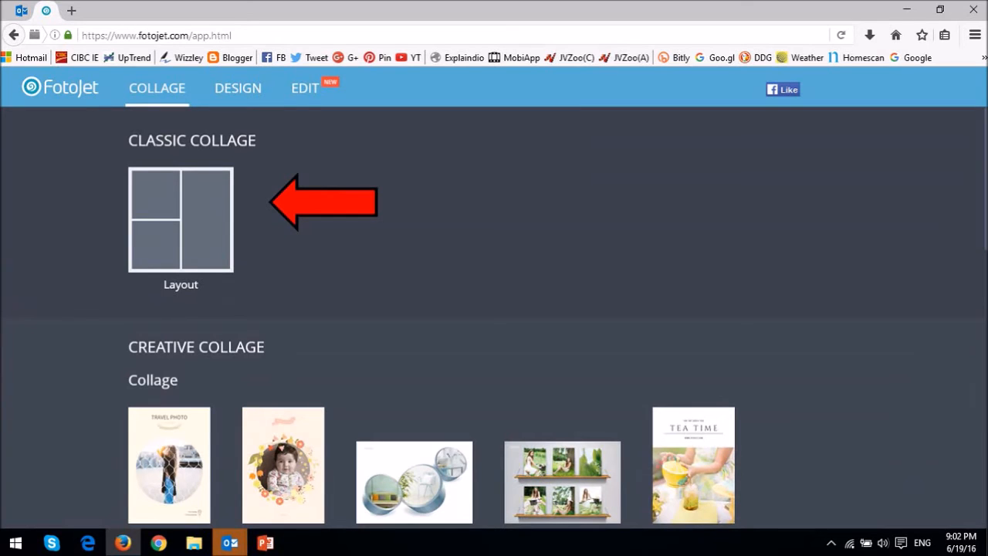
# Open the classic grid Layout collage editor, then go to the Graphic Designer templates
pyautogui.click(181, 220)
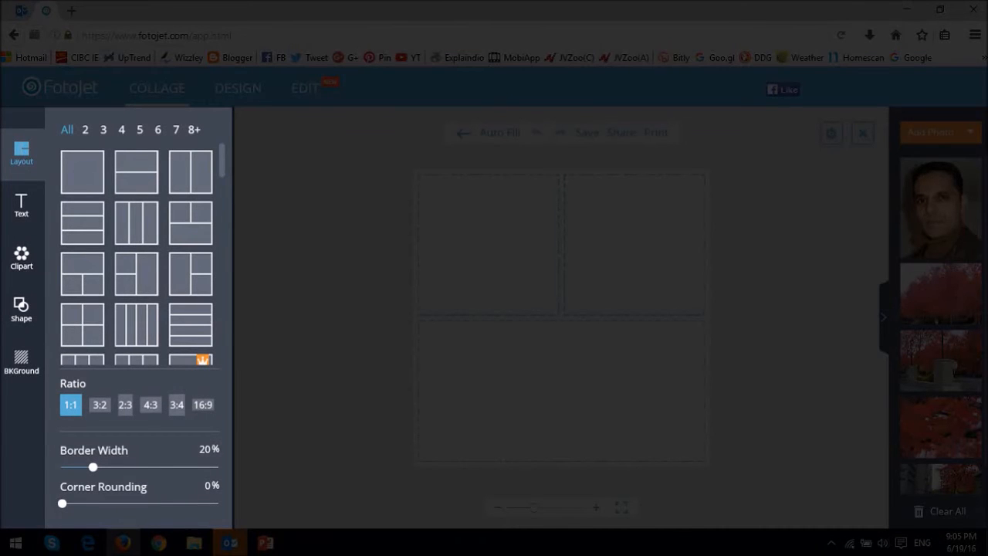
pyautogui.click(499, 132)
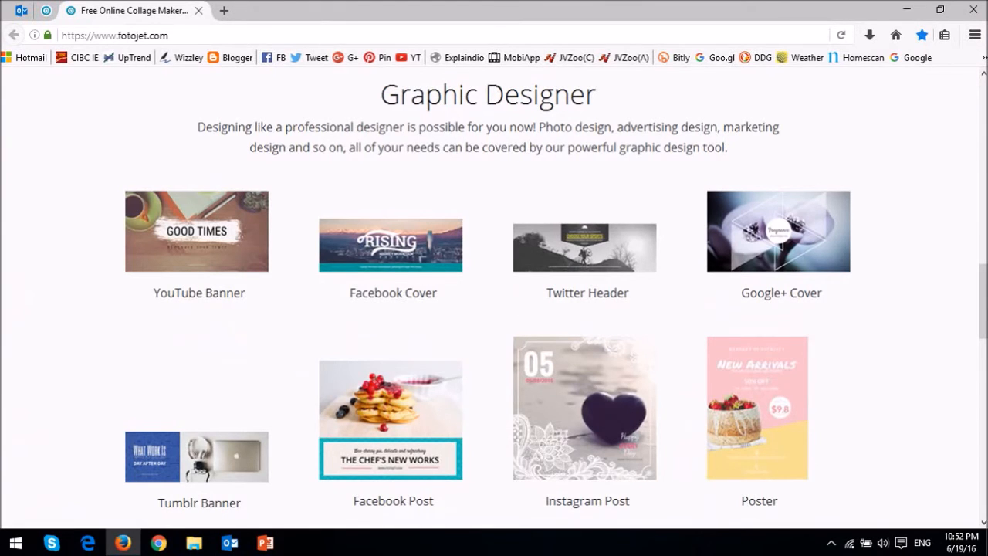
# Preview the YouTube Banner design canvas and scroll to reach the empty photo editor
pyautogui.click(393, 246)
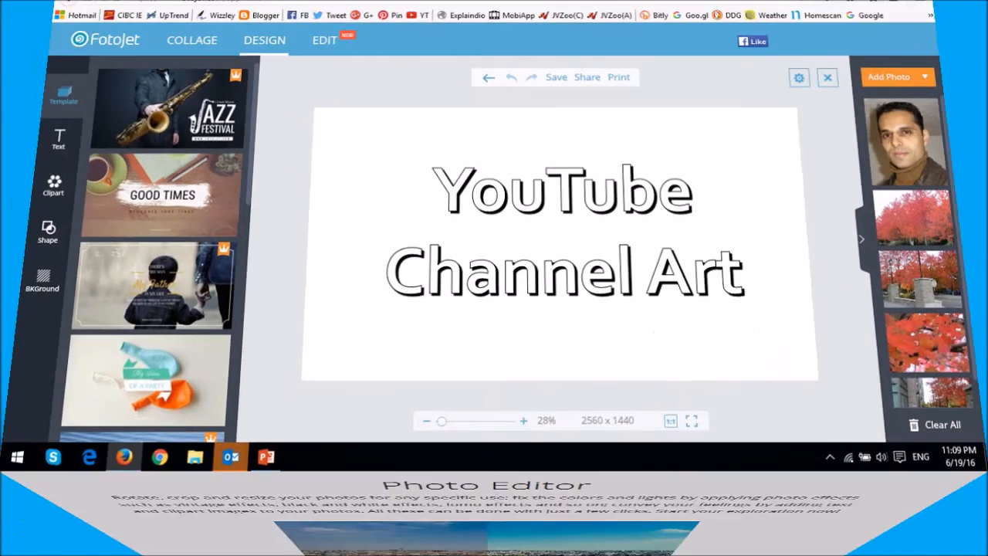
pyautogui.scroll(-3)
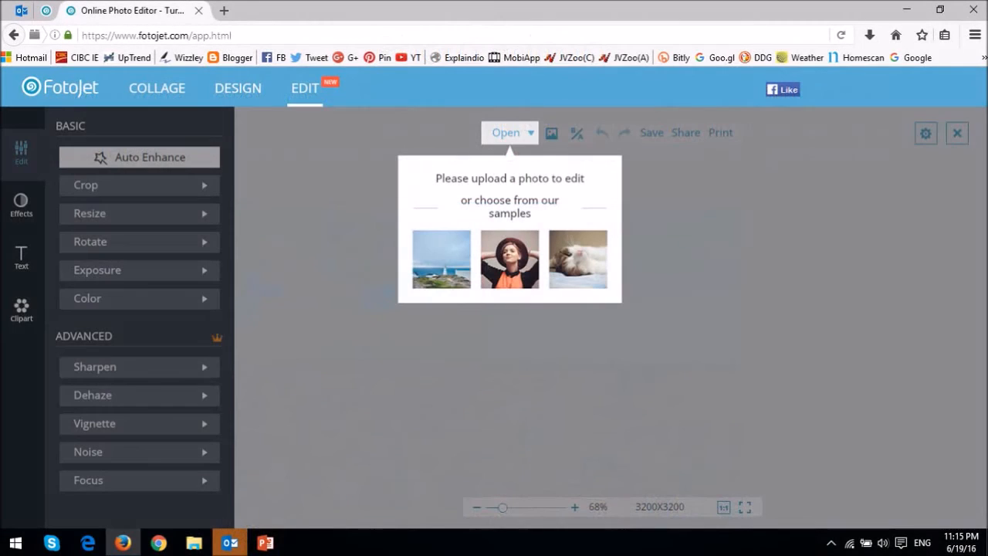
# Load the autumn photo IMG_1155 from the computer into the photo editor
pyautogui.click(506, 132)
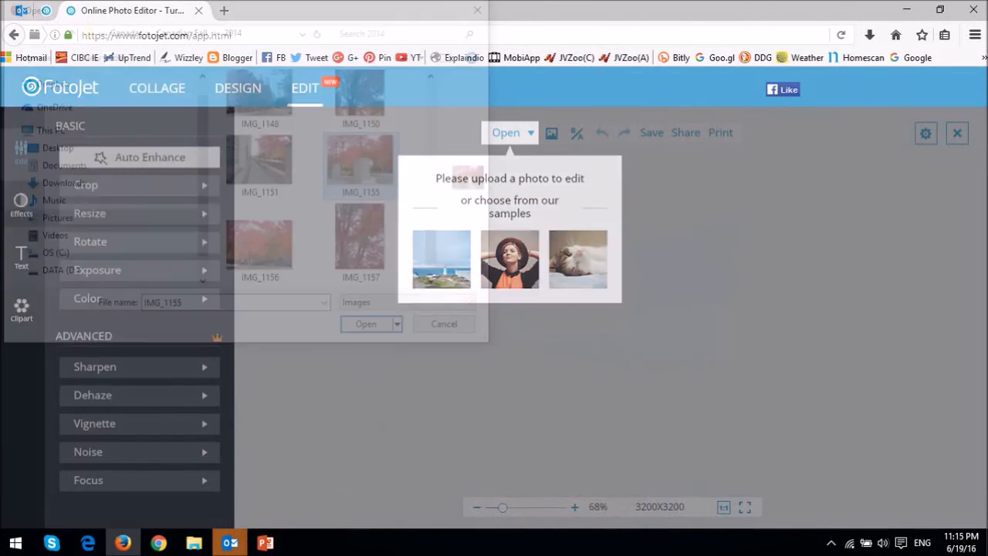
pyautogui.click(361, 162)
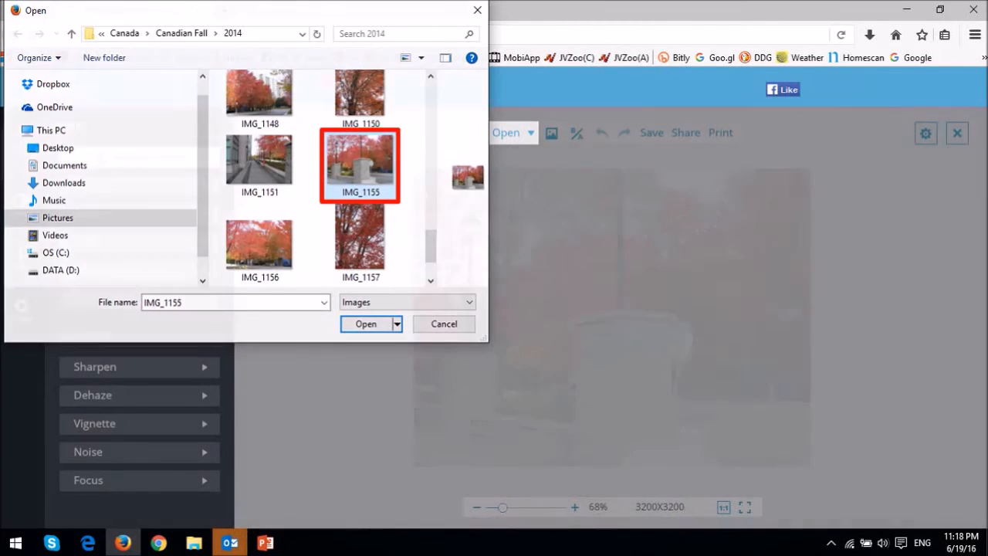
pyautogui.click(366, 323)
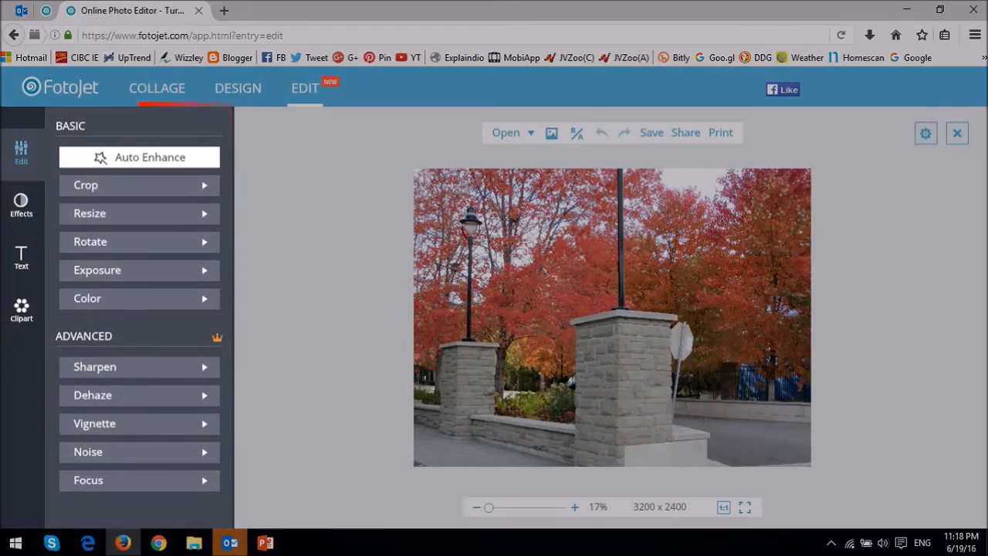